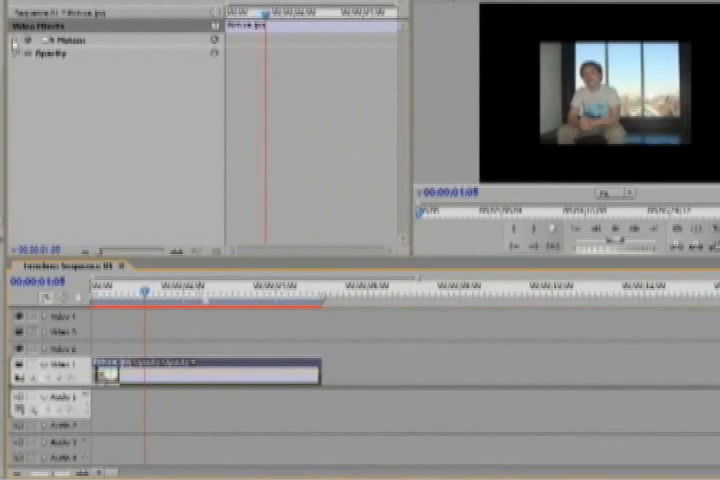
Step: Expand the photo clip's Motion properties to show Position, Scale and Rotation
click(13, 40)
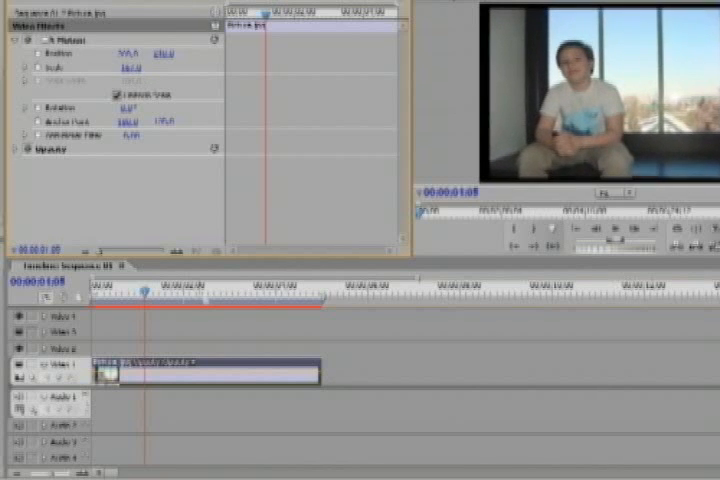
click(14, 39)
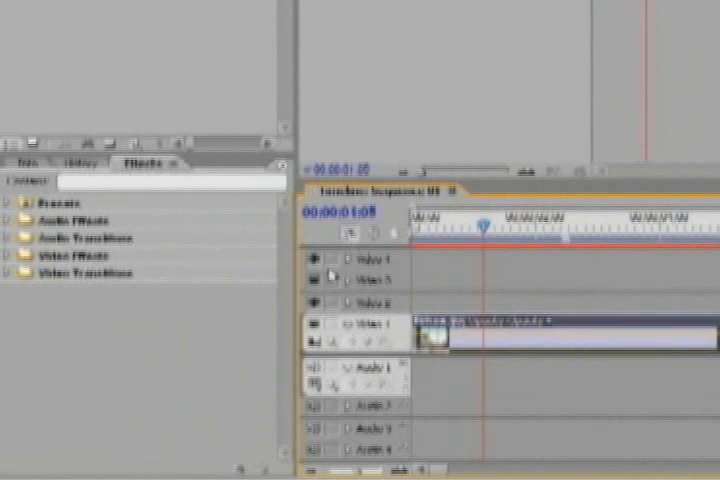
mouse_move(190, 377)
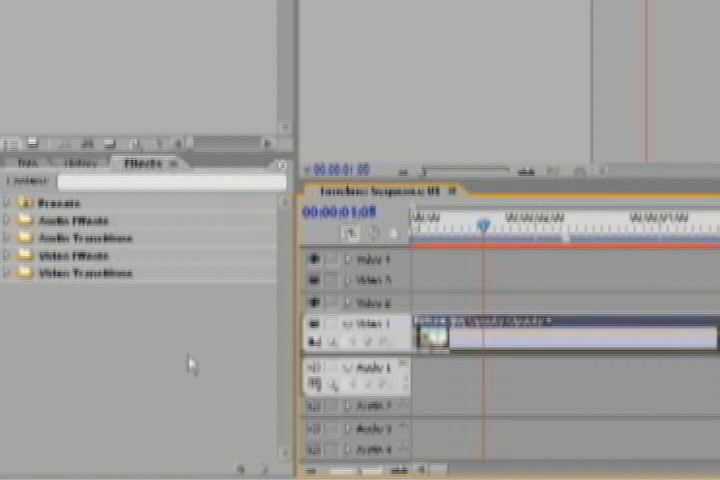
Step: Browse Video Effects and apply Tint to the boy's photo clip on Video 1
click(15, 254)
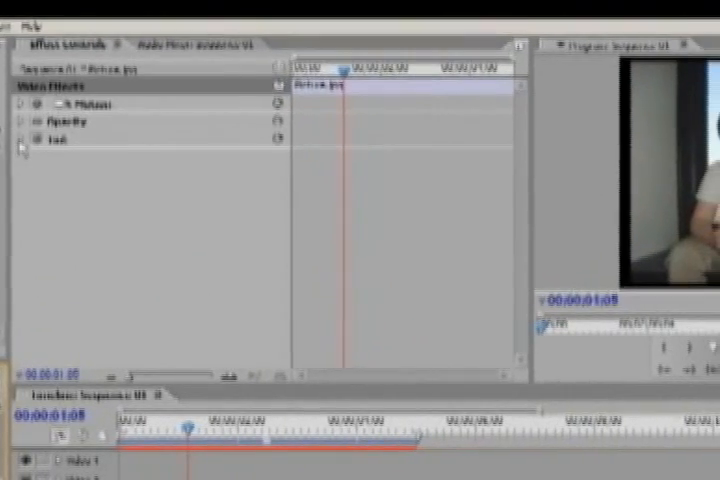
Step: Expand Tint and set Map White To a brown shade in the Color Picker
click(9, 140)
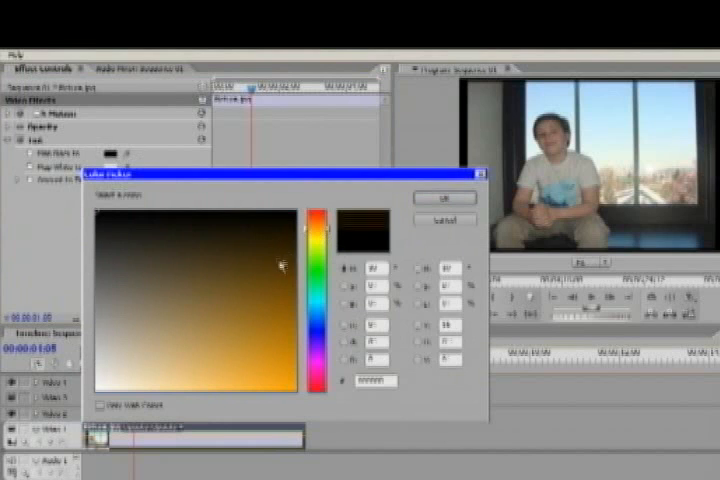
click(285, 265)
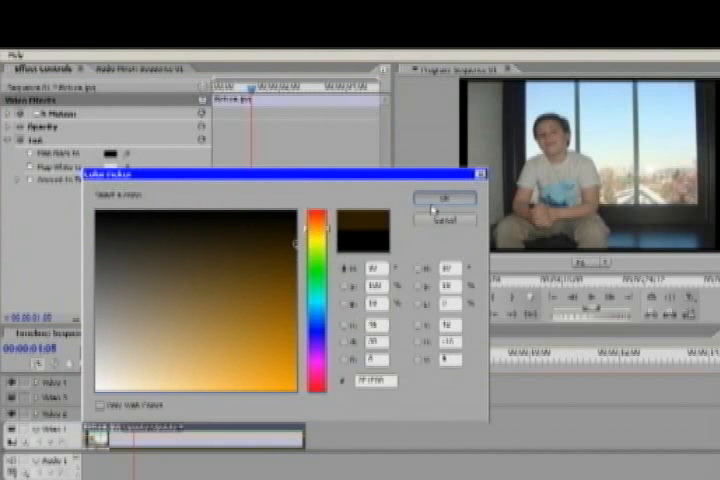
click(320, 205)
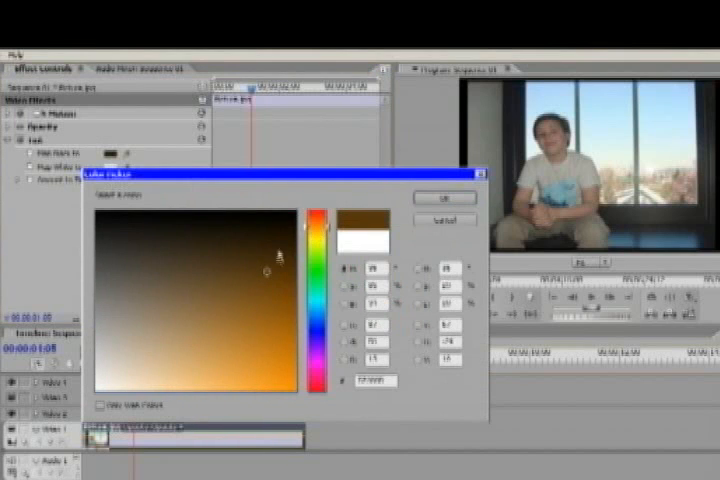
click(440, 199)
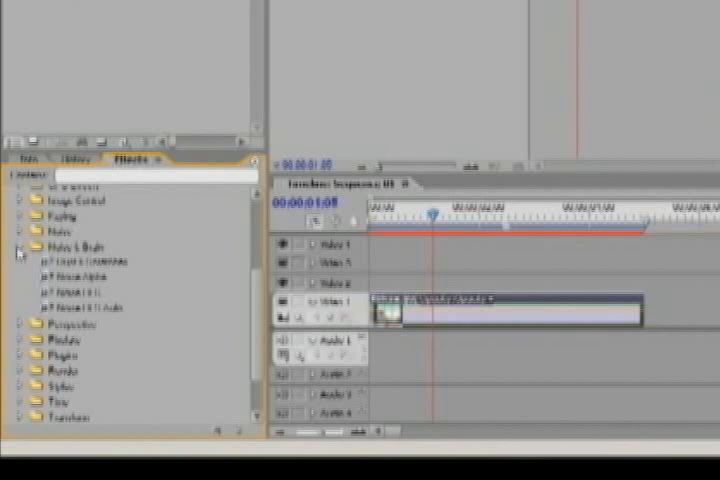
Step: Open Noise & Grain and add Noise Alpha to the photo clip beneath Tint
click(90, 273)
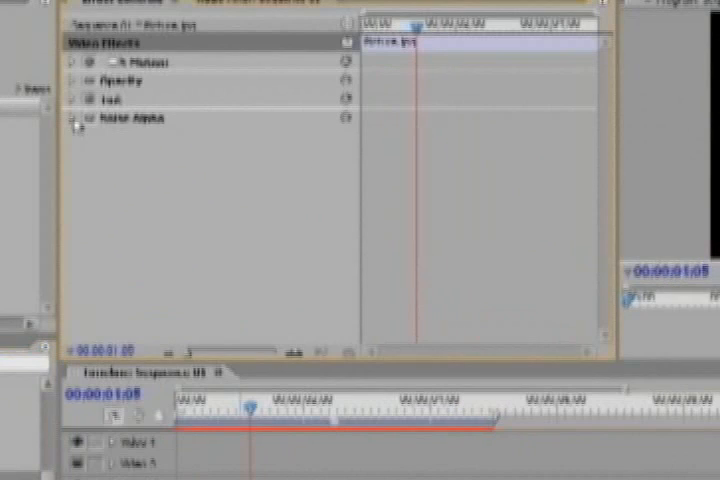
Step: Expand Noise Alpha and adjust its noise Amount
click(72, 117)
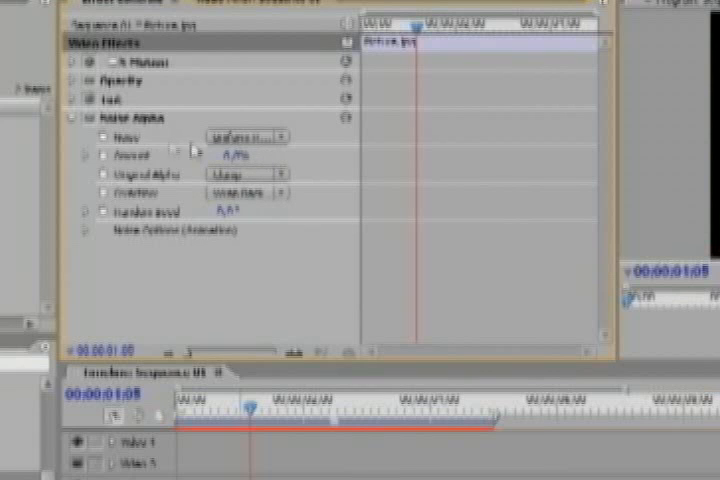
click(245, 135)
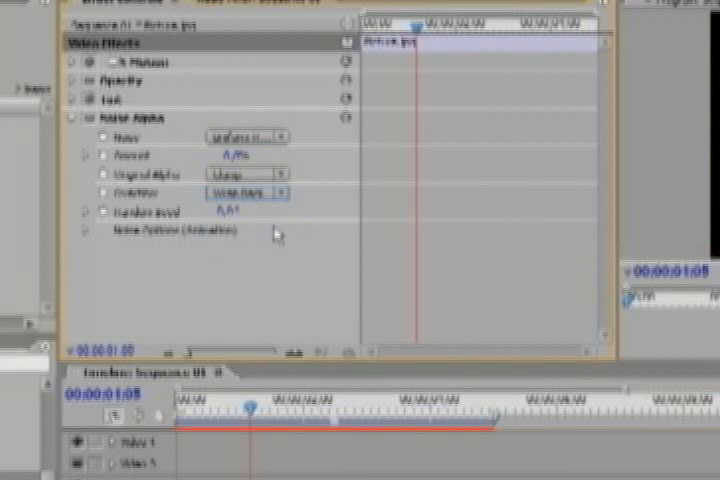
mouse_move(190, 240)
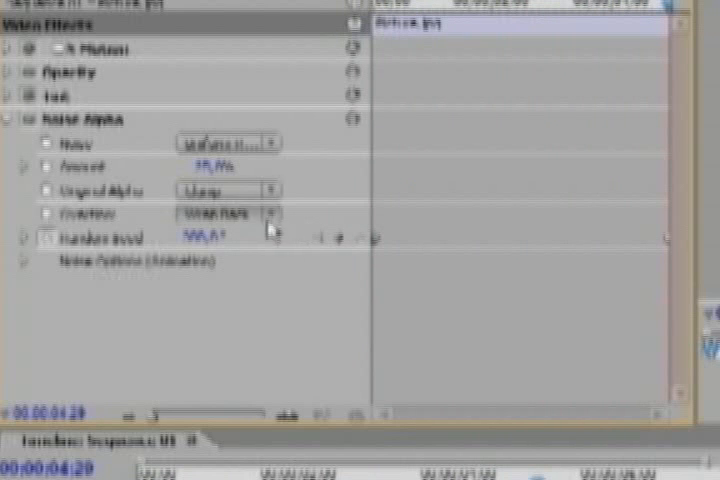
mouse_move(670, 245)
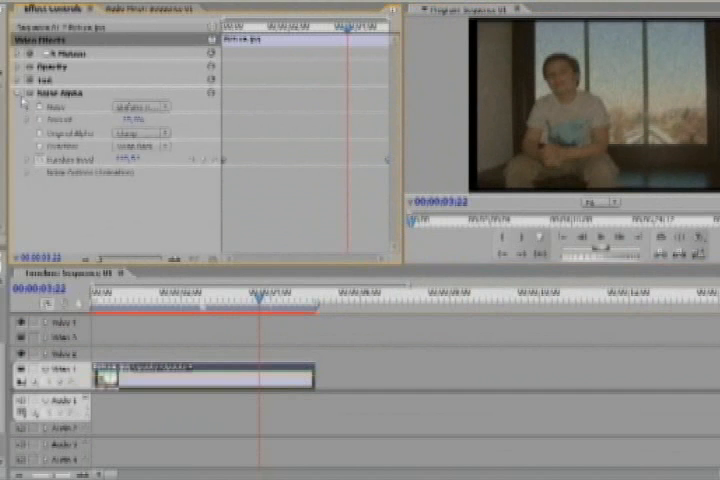
Step: Collapse Noise Alpha and change Tint's Map White To a new brown
click(22, 92)
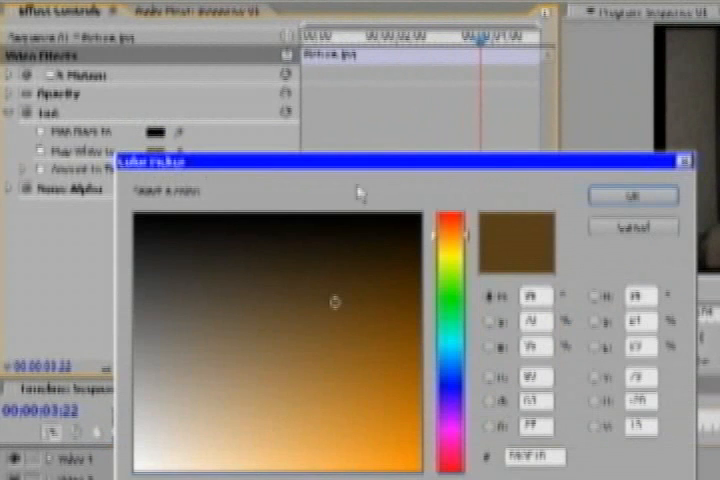
click(630, 195)
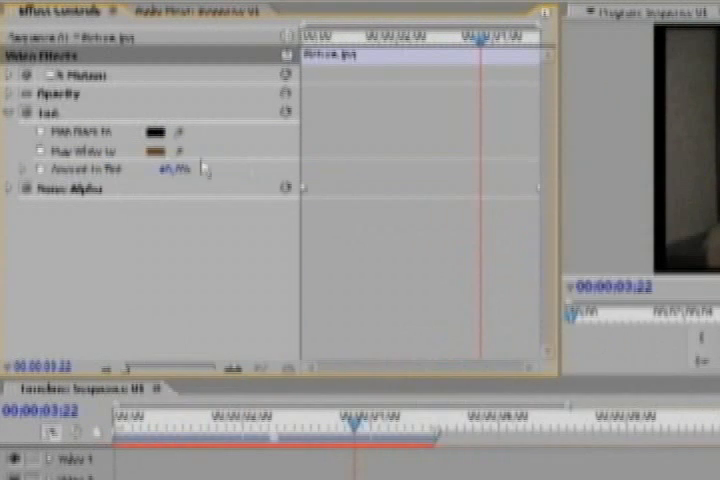